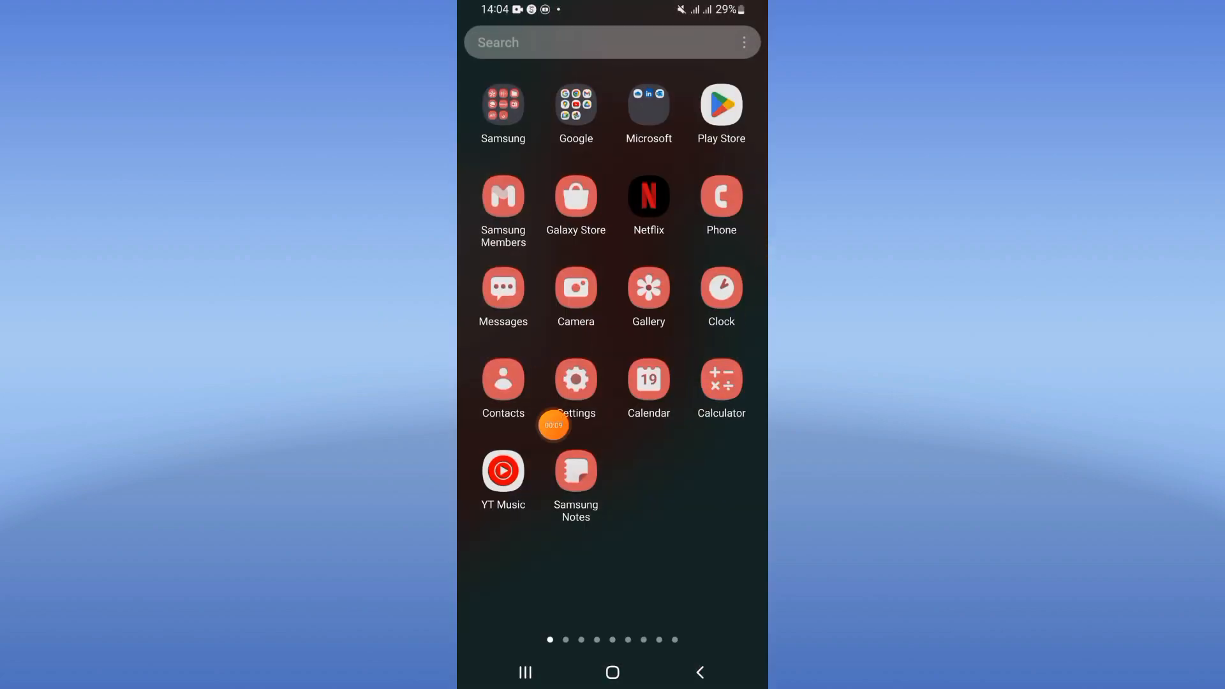
- Clear the Roblox app's cached files from its Storage page
{"action": "left_click", "coordinate": [575, 379]}
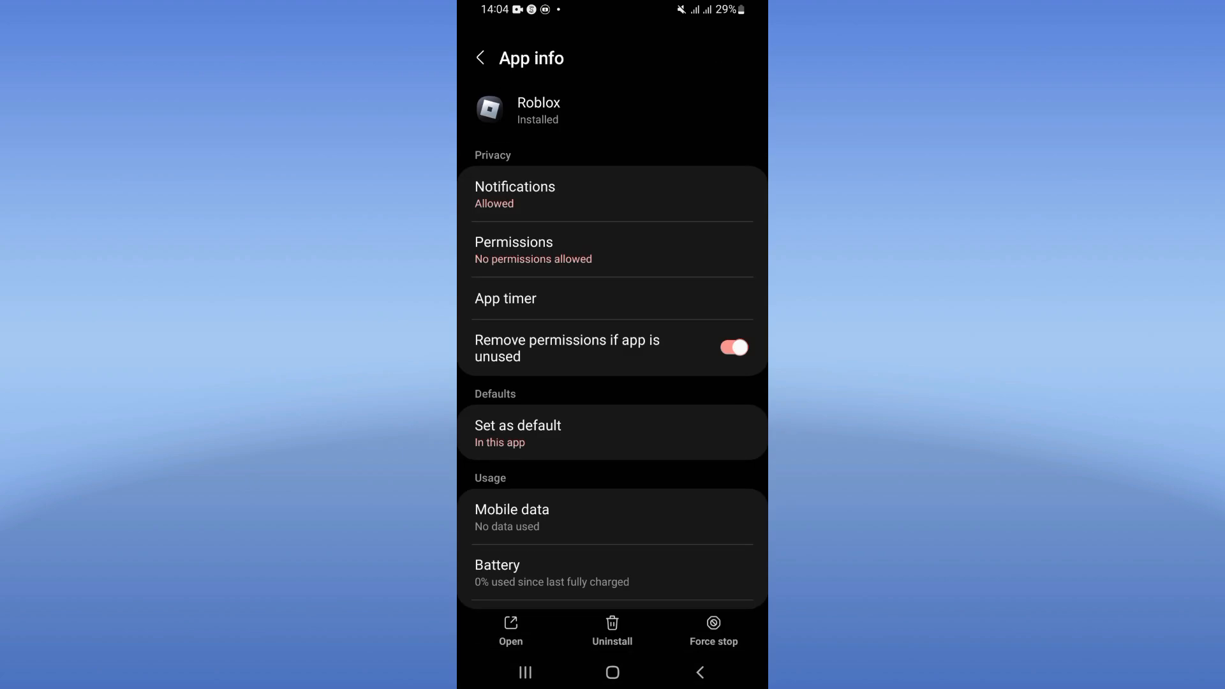
{"action": "scroll", "scroll_direction": "down", "scroll_amount": 3}
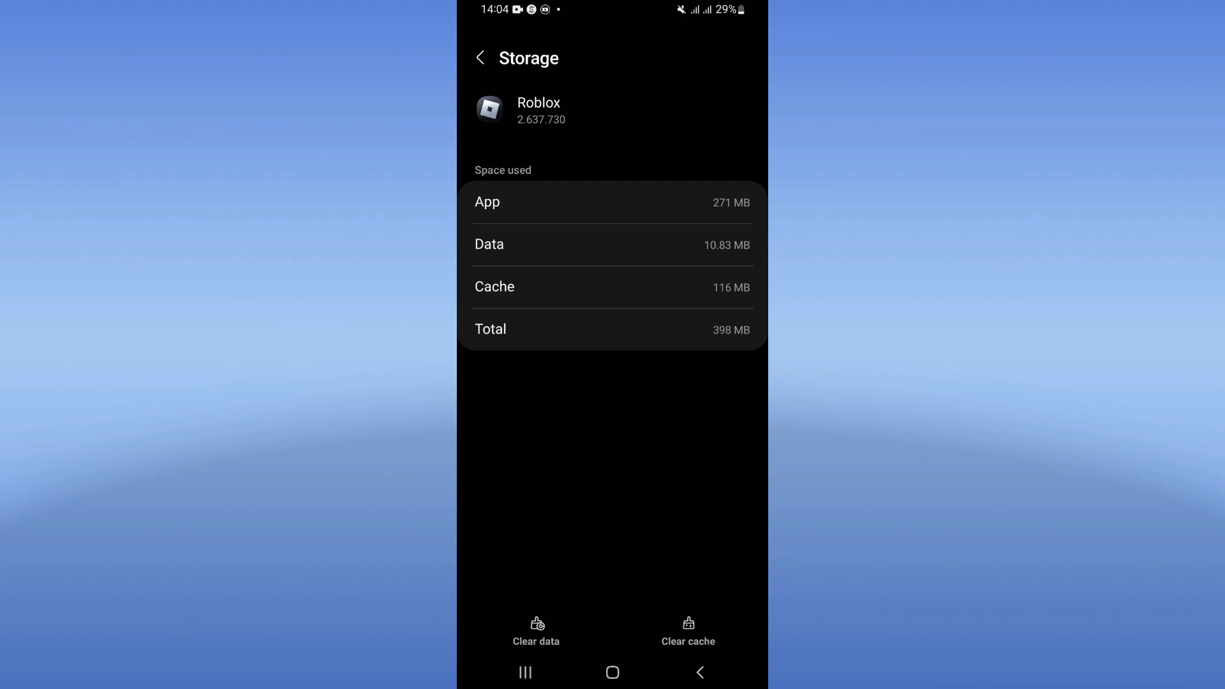
{"action": "left_click", "coordinate": [687, 632]}
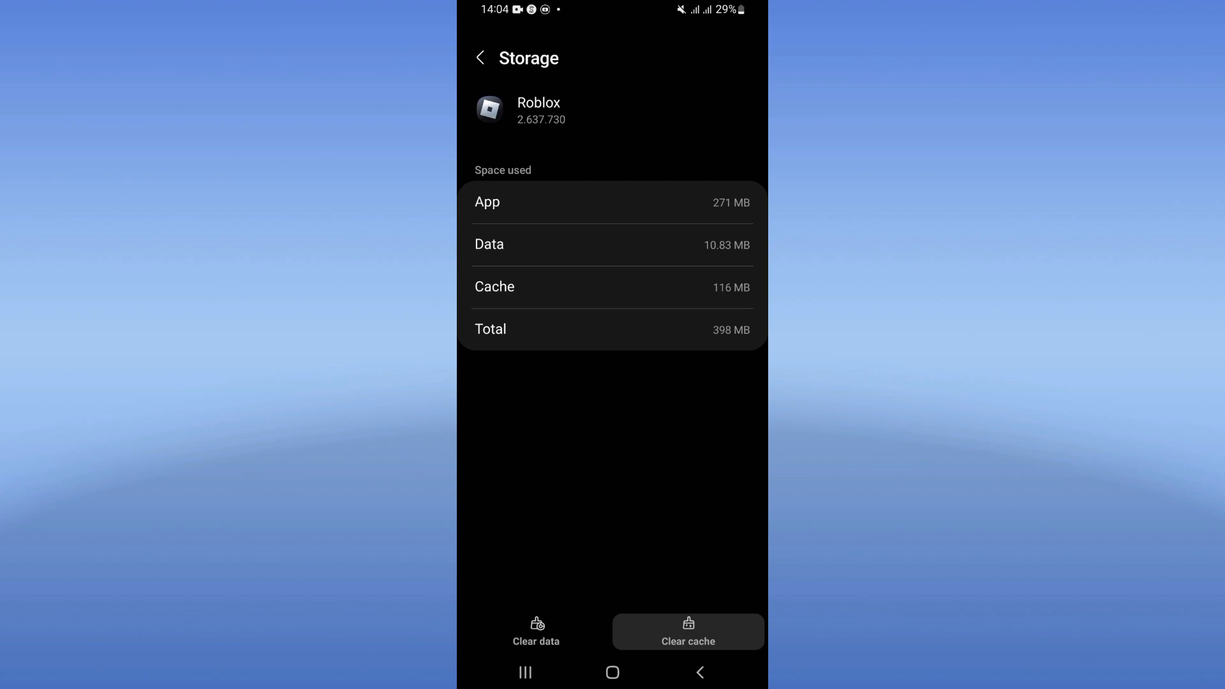
- Force-stop the Roblox app from its app info page and confirm with OK
{"action": "left_click", "coordinate": [481, 57]}
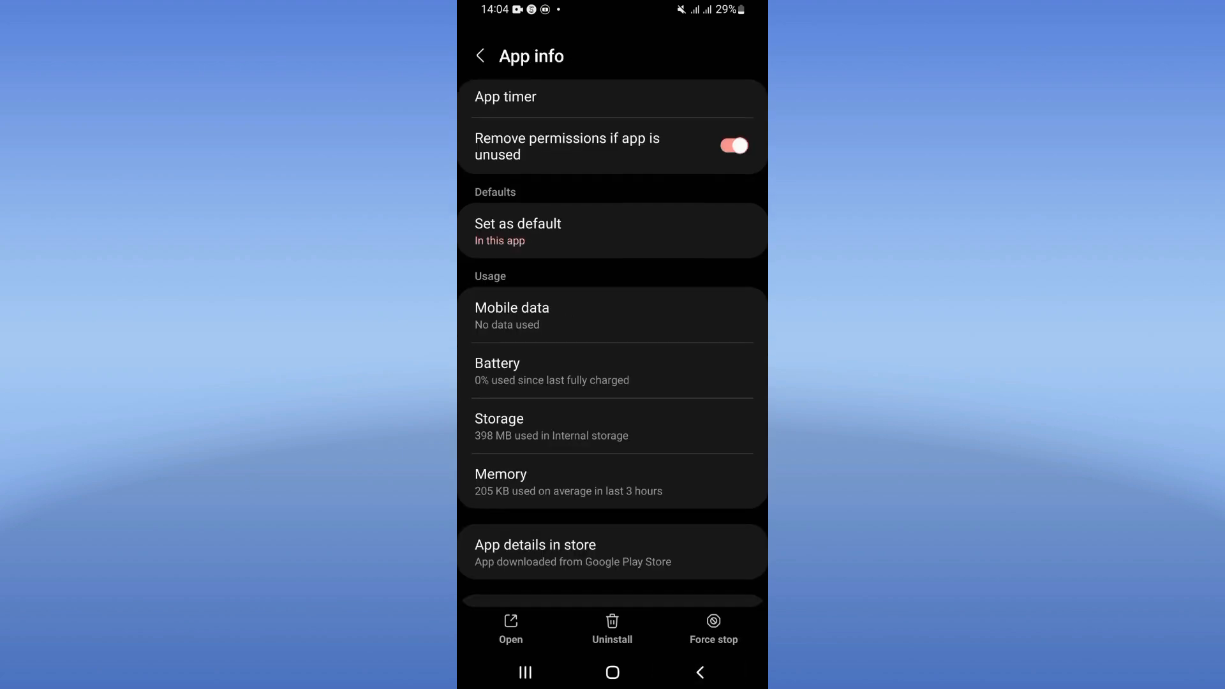
{"action": "left_click", "coordinate": [712, 625]}
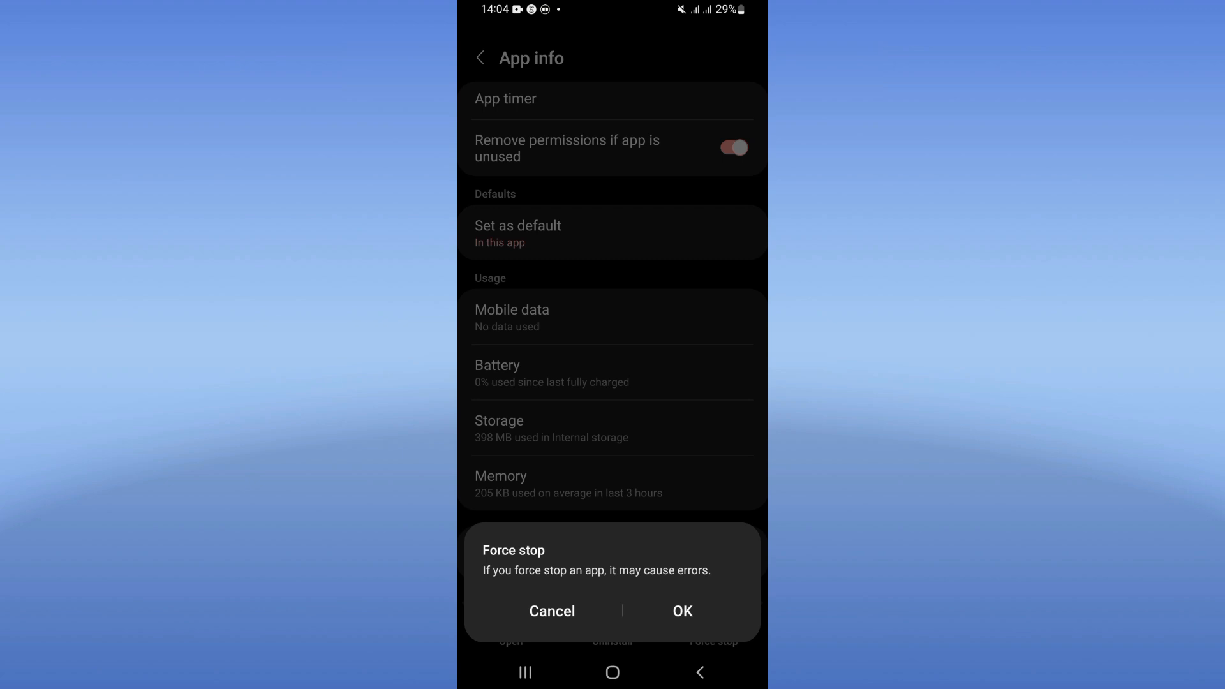
{"action": "left_click", "coordinate": [681, 610]}
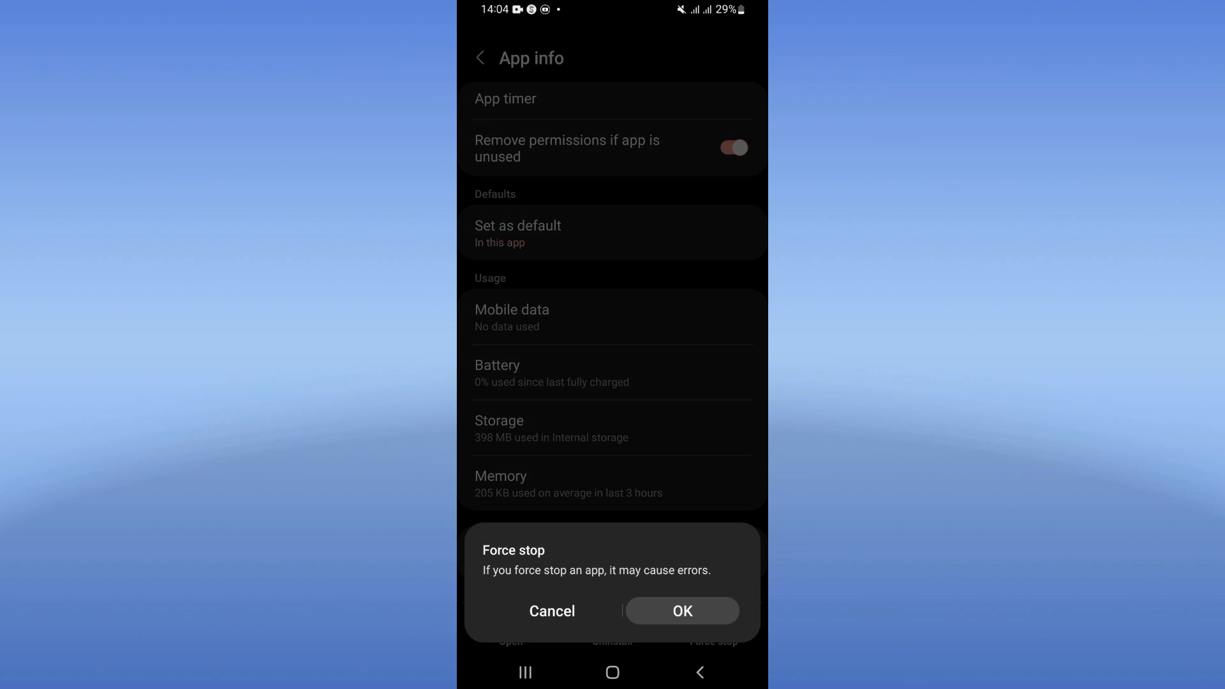